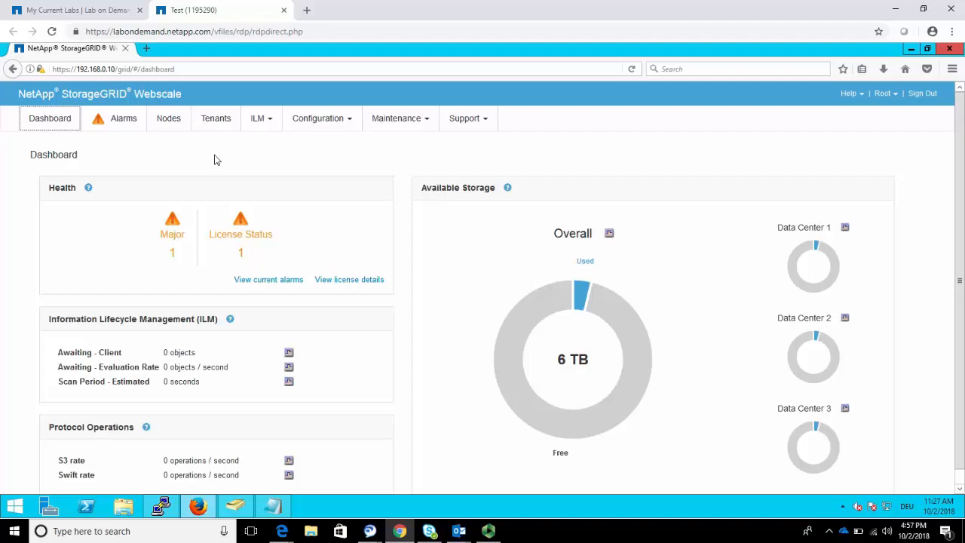
mouse_move(319, 141)
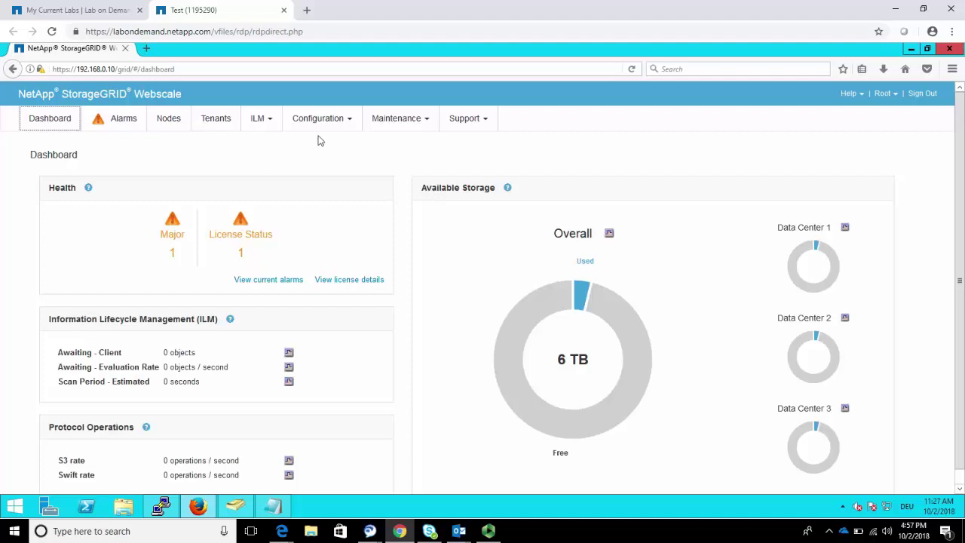
Step: Go to Configuration > Access Control > Identity Federation
left_click(322, 118)
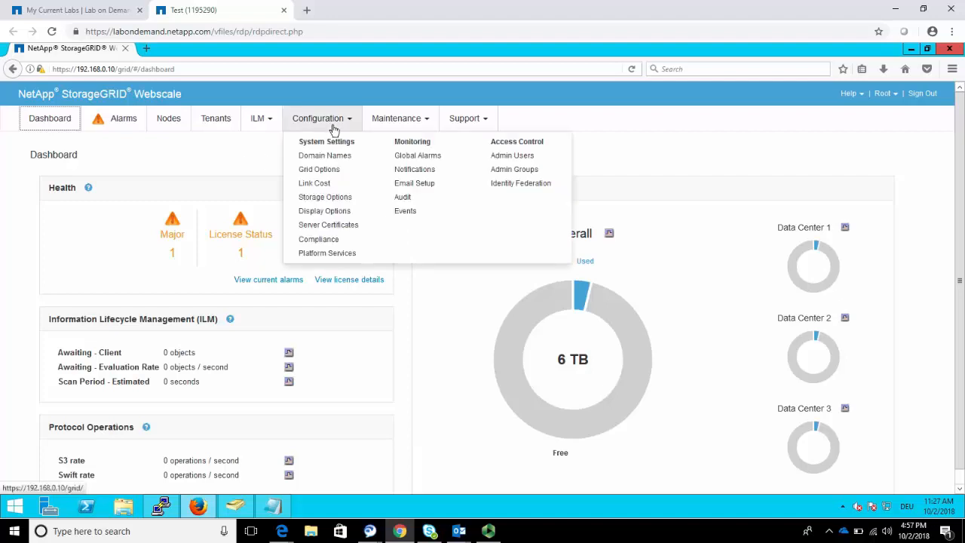
mouse_move(482, 158)
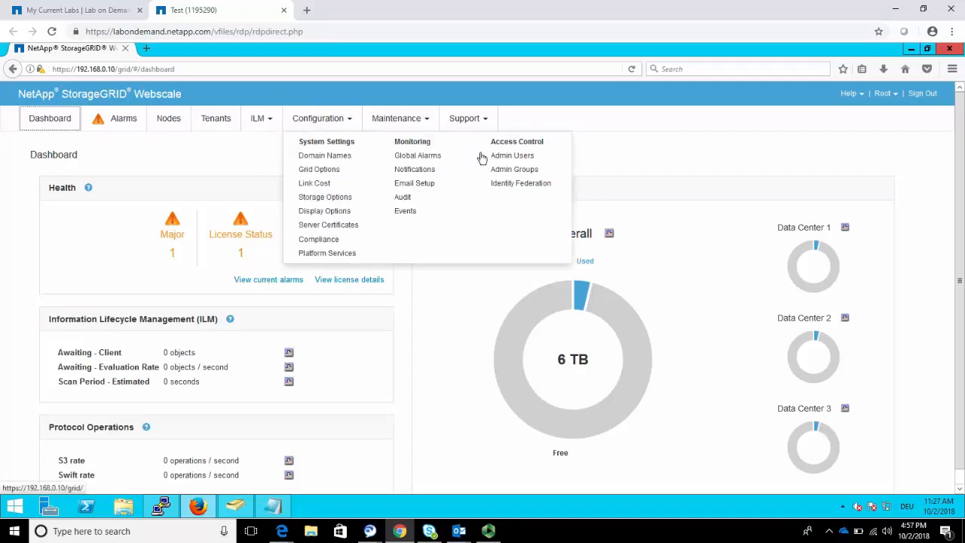
mouse_move(509, 194)
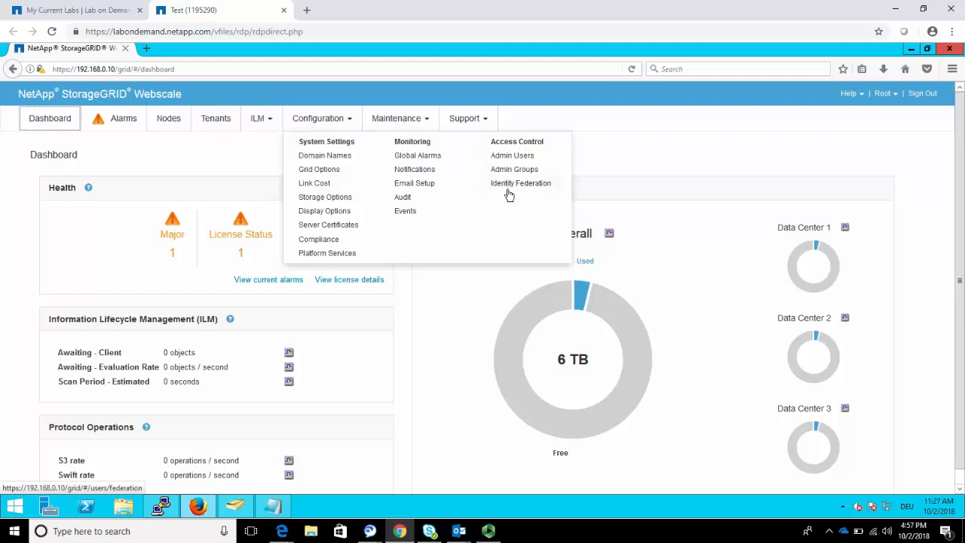
left_click(521, 182)
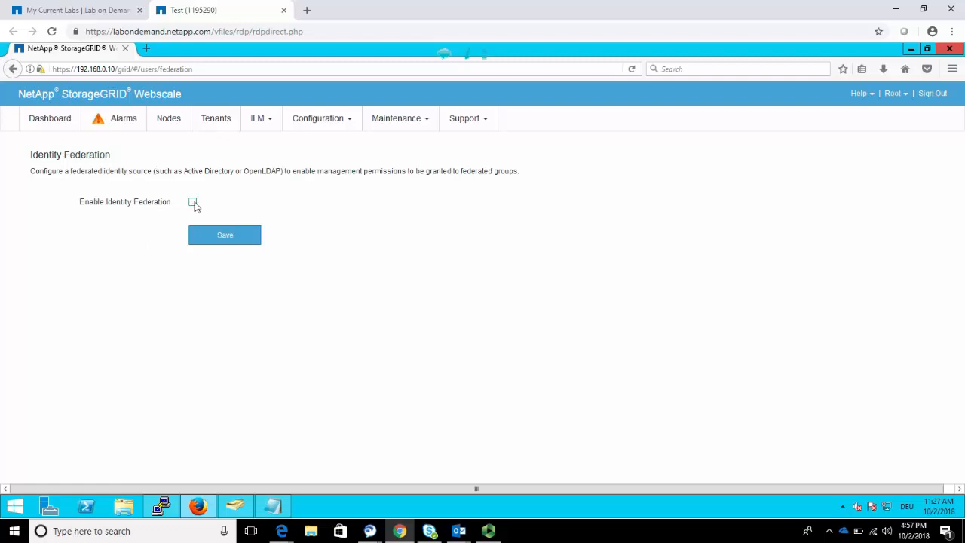
Step: Enable Identity Federation and enter LDAP hostname dc1.demo.netapp.com
left_click(191, 203)
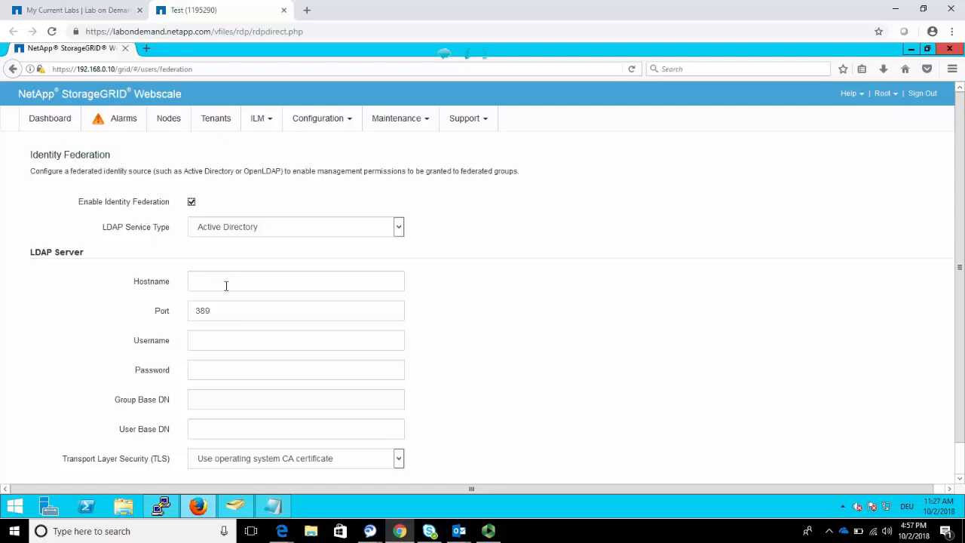
left_click(295, 281)
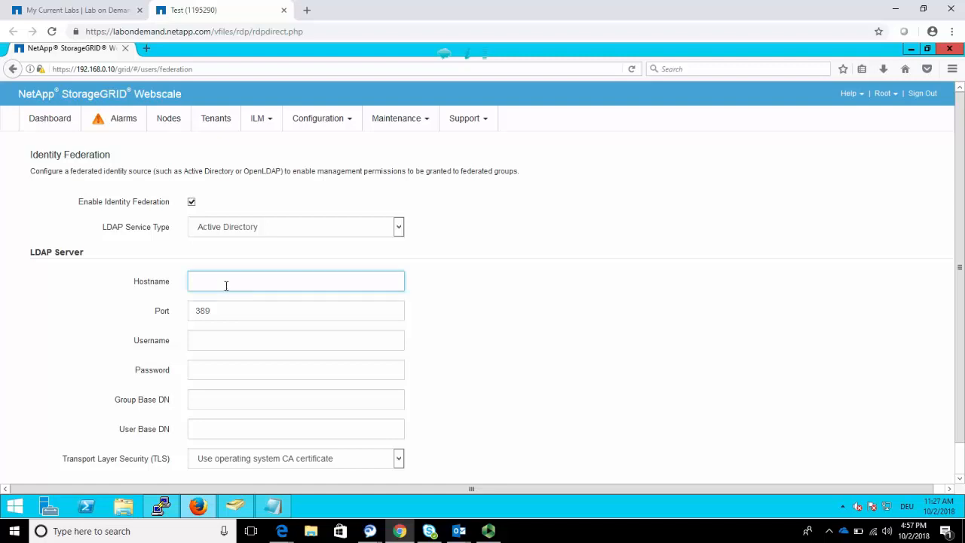
left_click(295, 281)
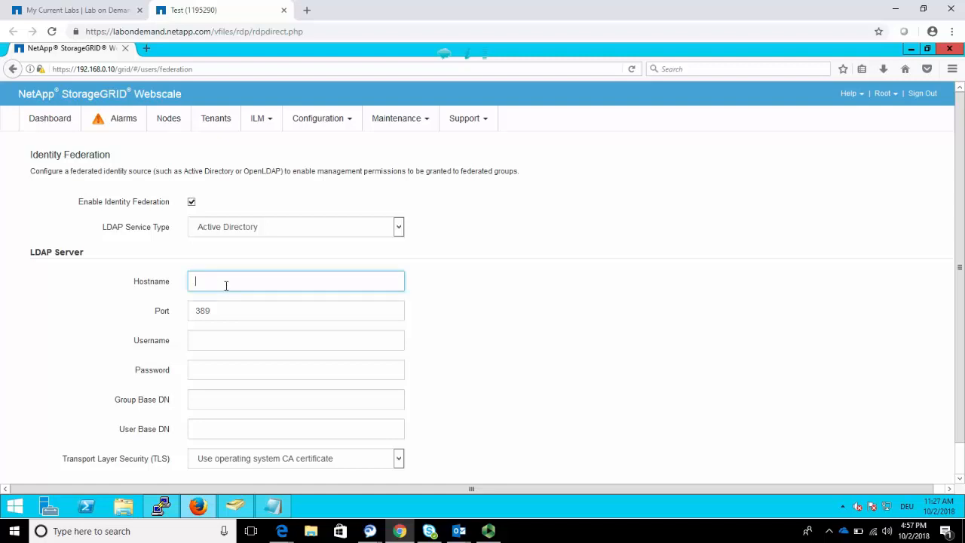
type("dc1.demo.netapp.com")
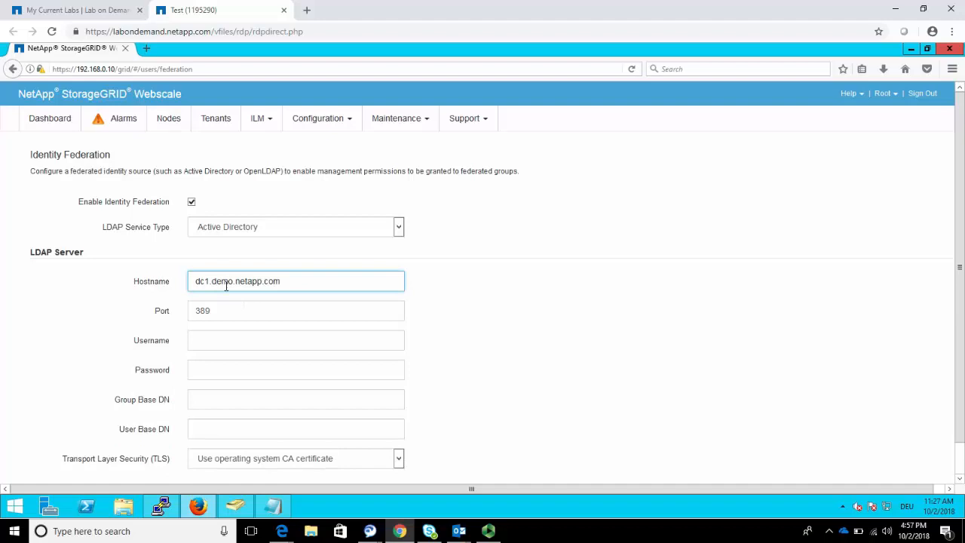
Step: Keep port 389 and enter bind username DEMO\Administrator
left_click(229, 310)
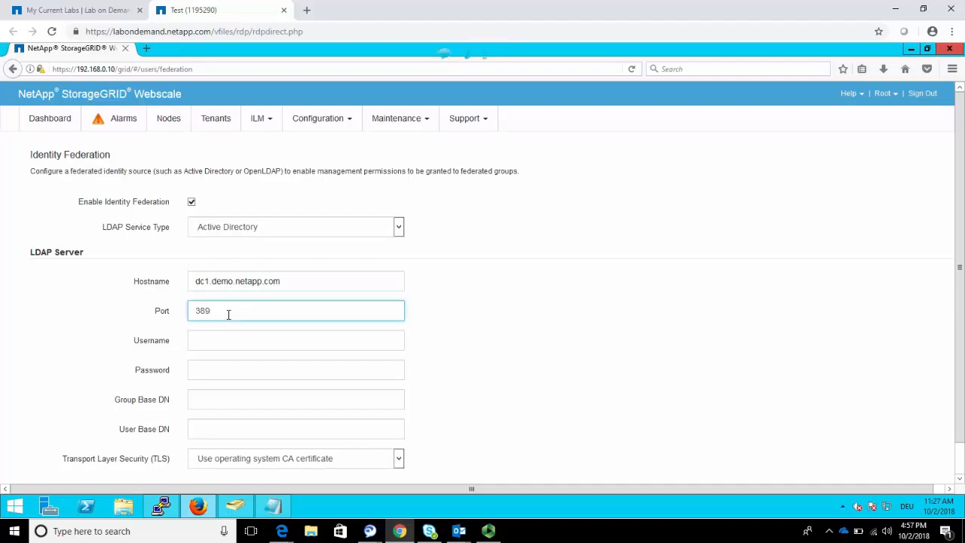
left_click(295, 340)
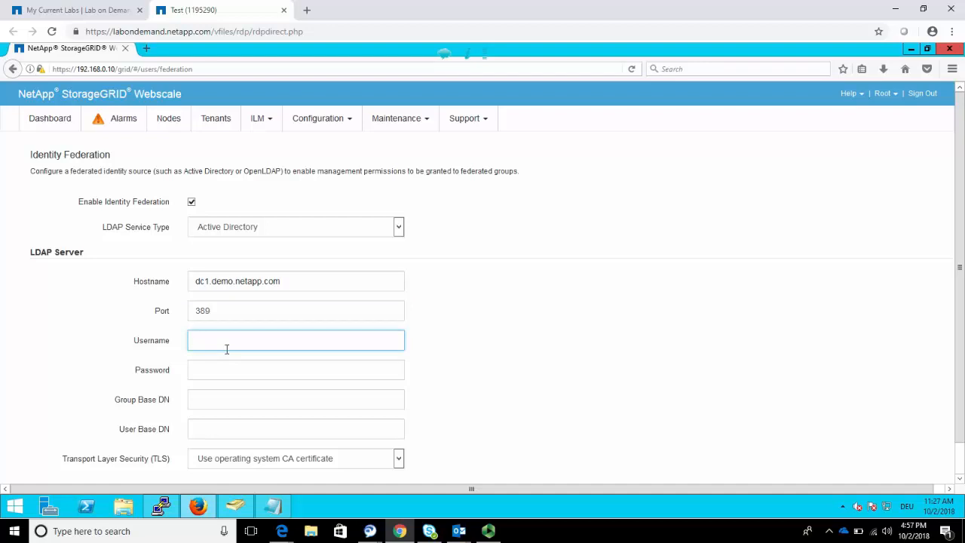
type("DEMO")
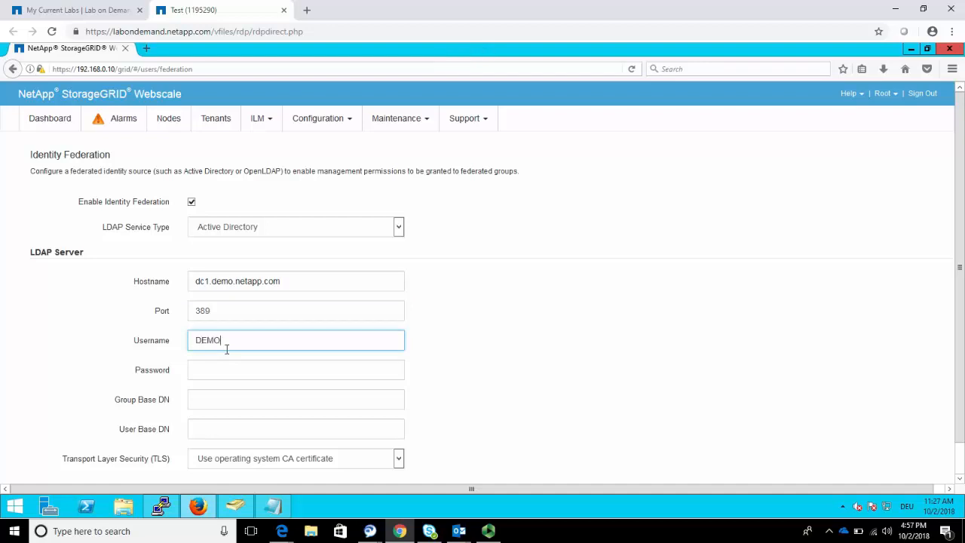
type("\\")
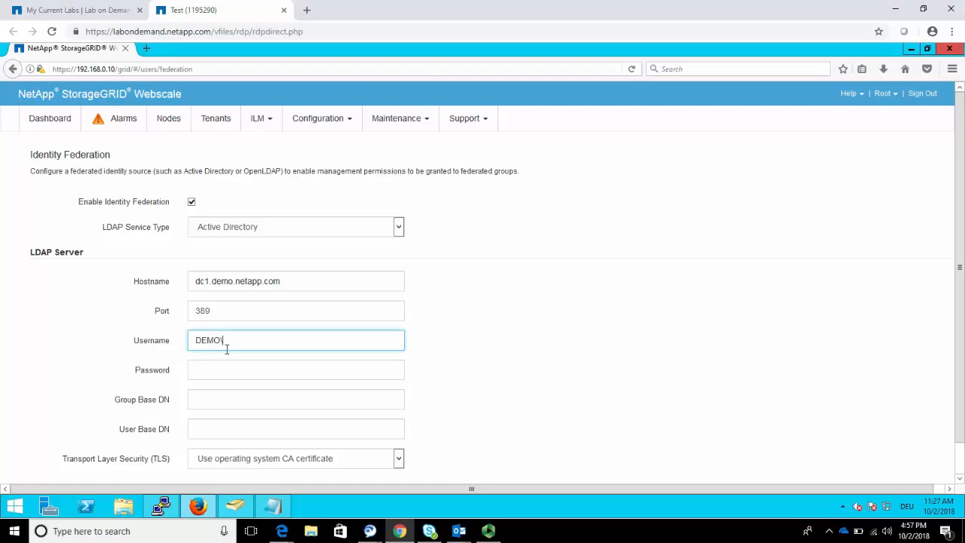
type("Administ")
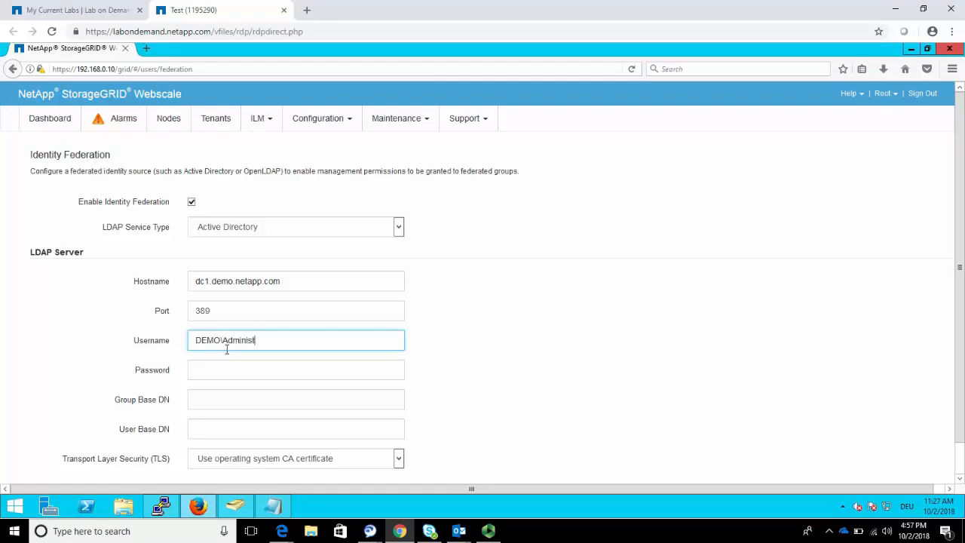
Step: Enter the bind password and Group Base DN DC=demo,DC=netapp,DC=com
left_click(295, 369)
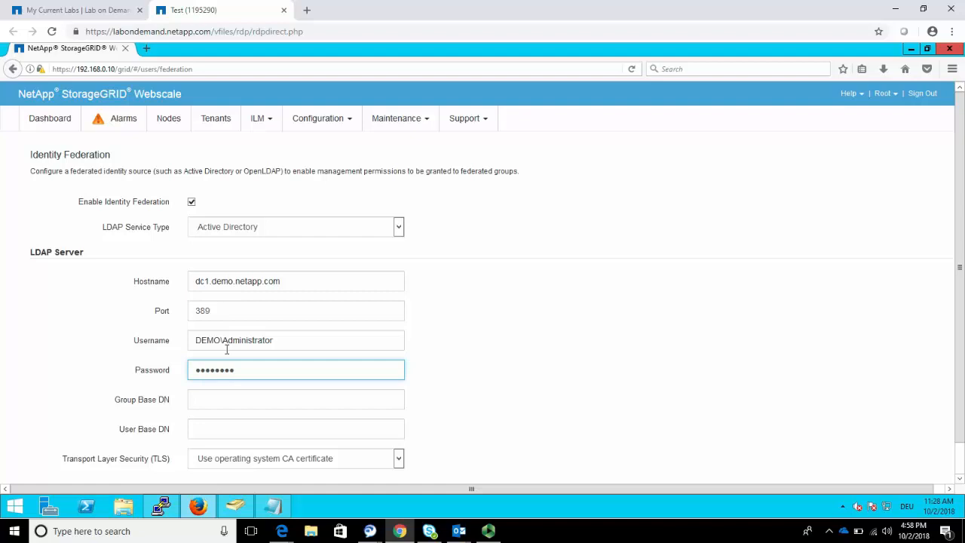
left_click(296, 400)
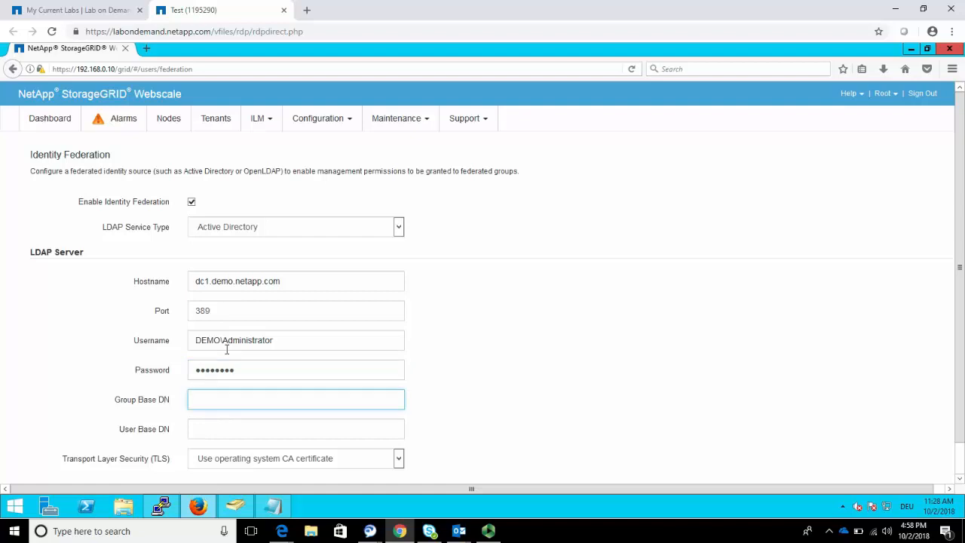
type("DC=demo,DC=netapp,DC=com")
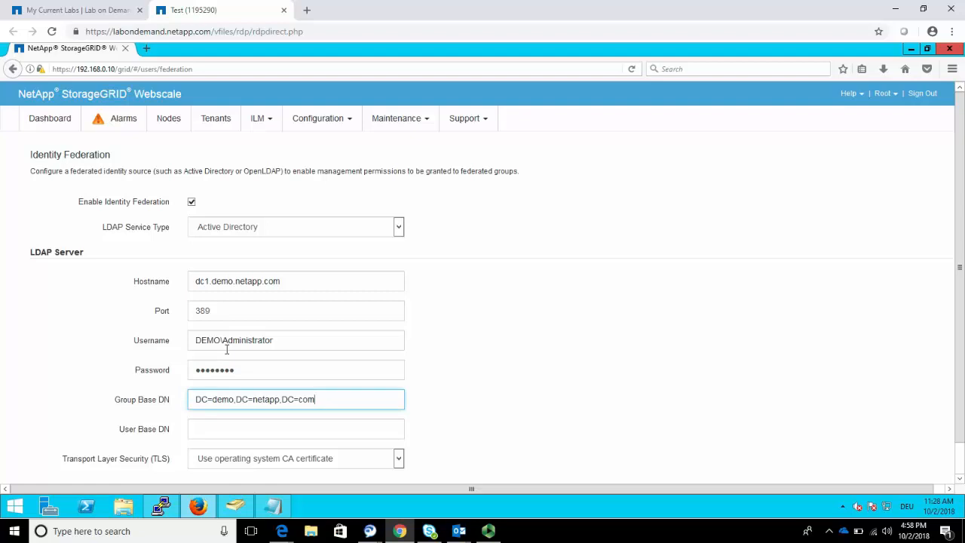
Step: Enter User Base DN DC=demo,DC=netapp,DC=com and disable TLS
left_click(295, 429)
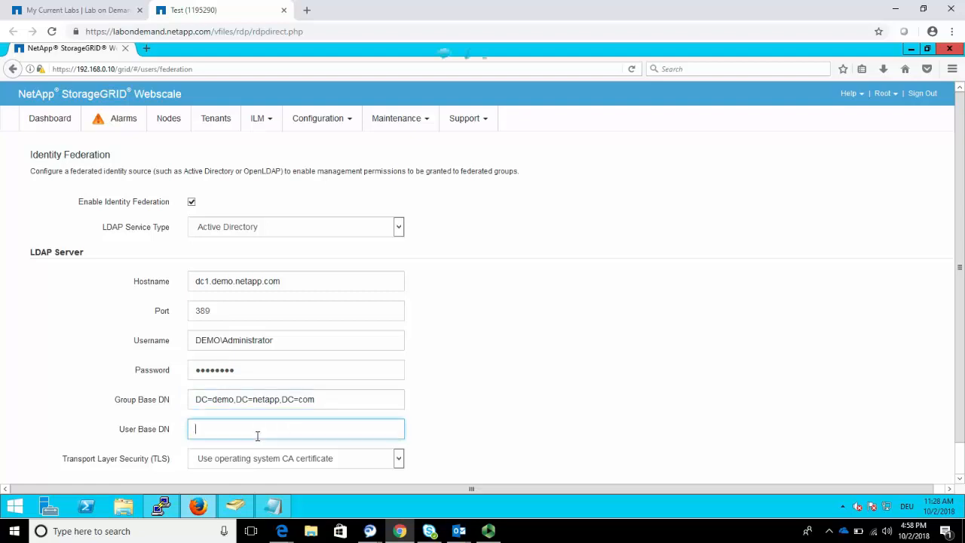
type("DC=demo,DC=netapp,DC=com")
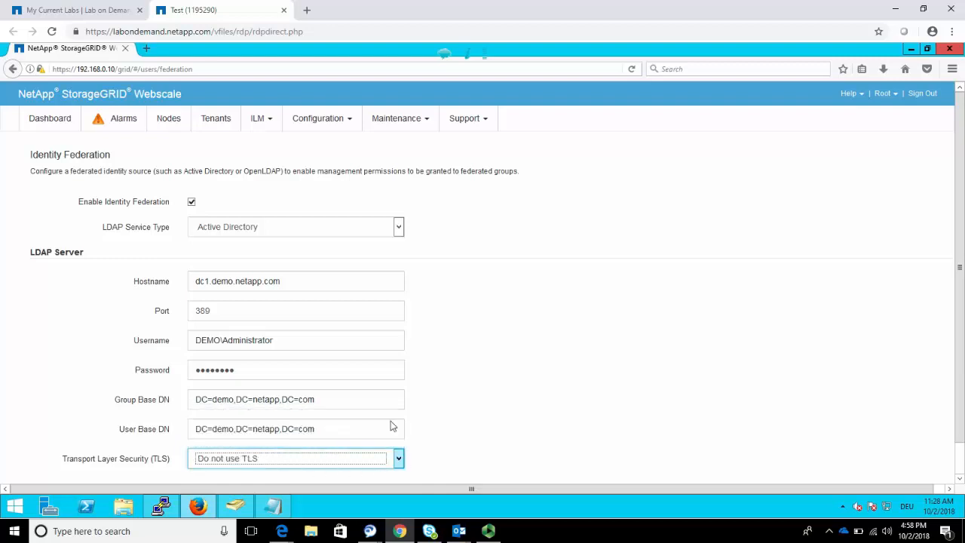
scroll("down", 3)
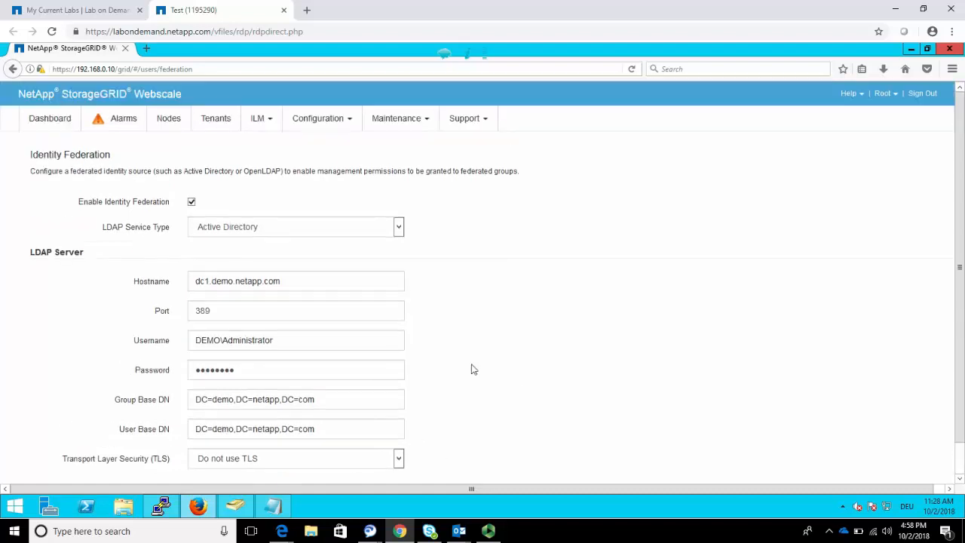
scroll("down", 3)
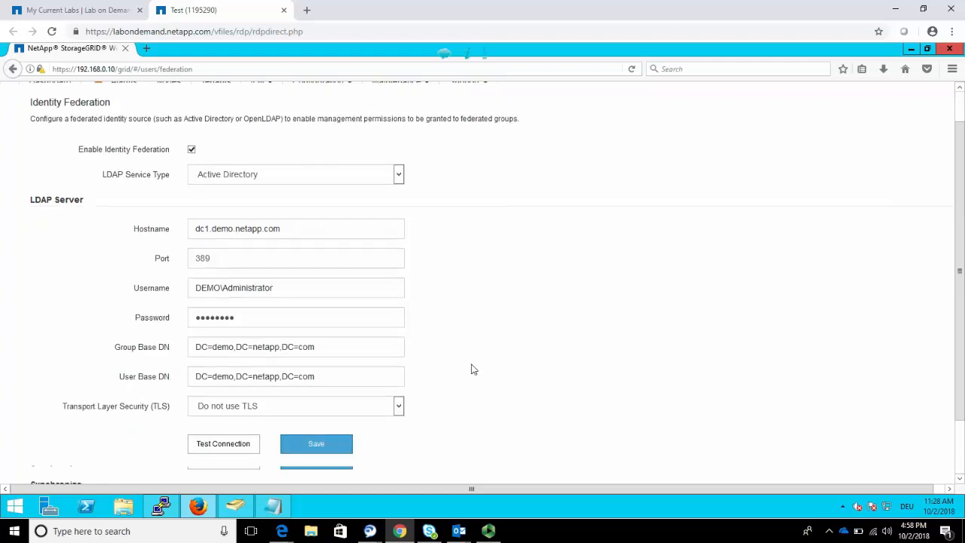
Step: Synchronize federated groups and users from the LDAP server
scroll("down", 3)
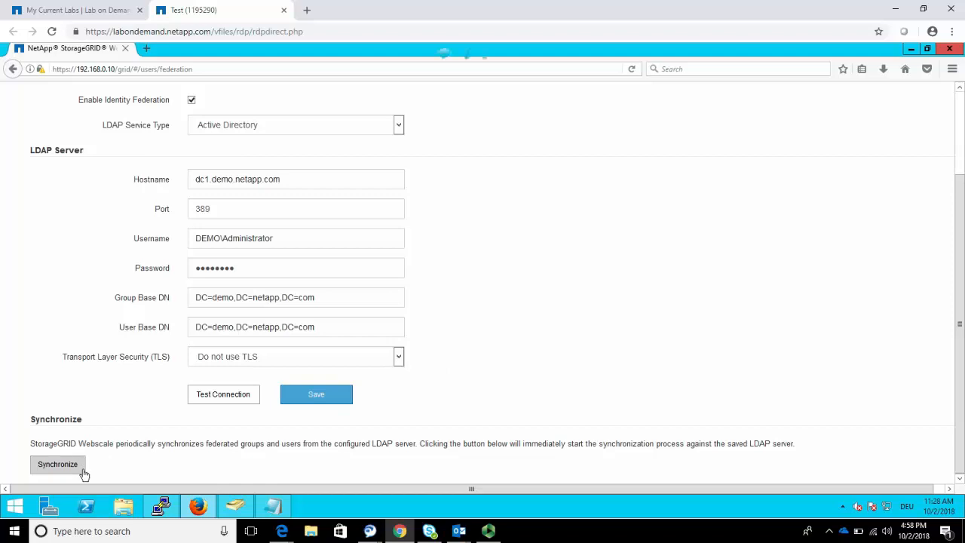
left_click(56, 464)
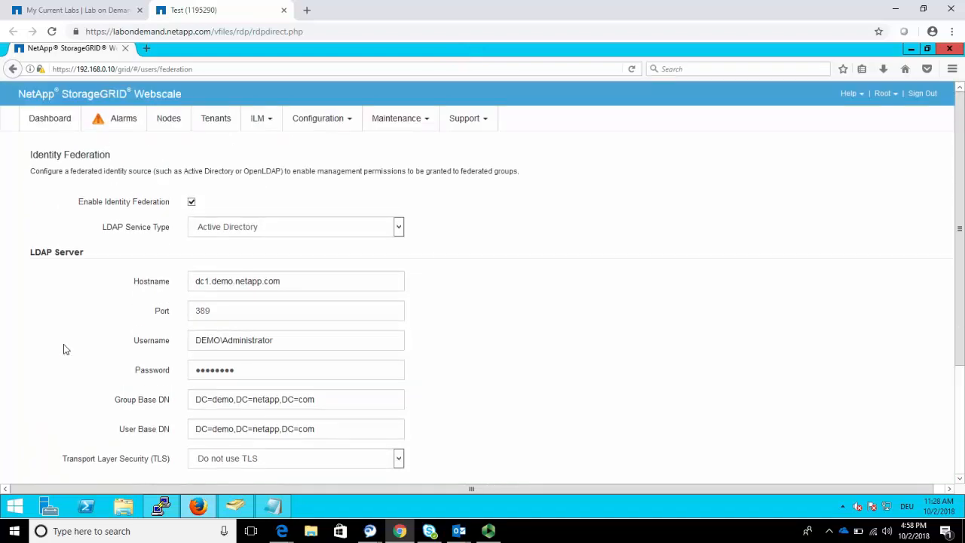
mouse_move(459, 322)
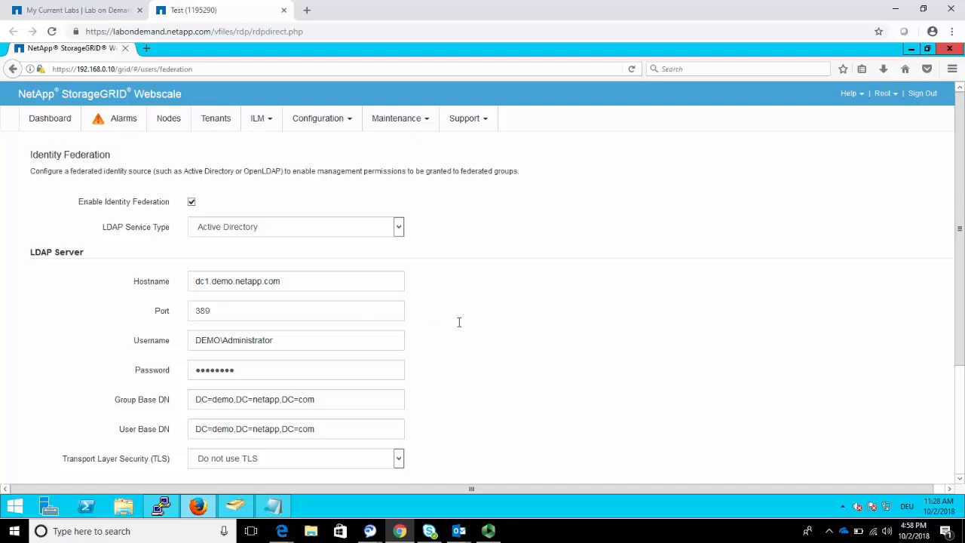
mouse_move(331, 144)
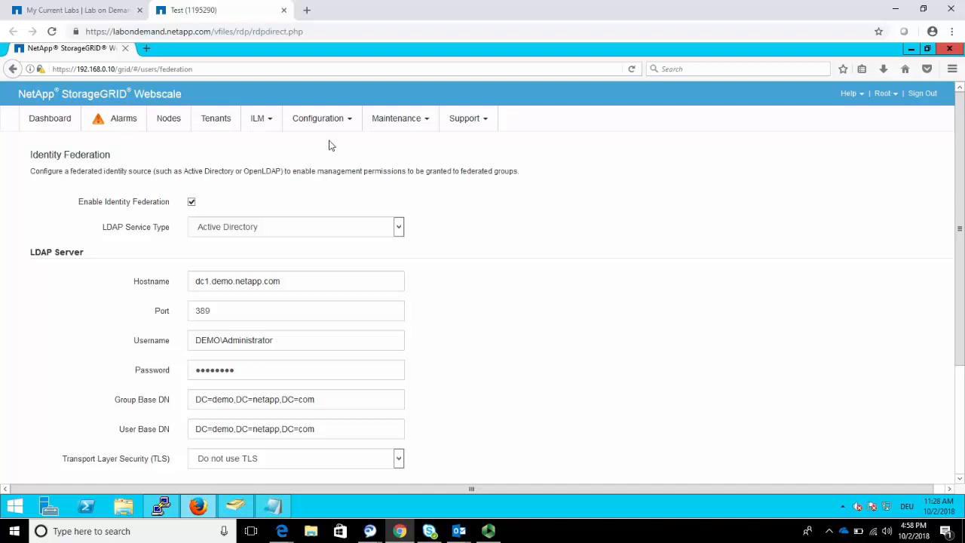
left_click(319, 118)
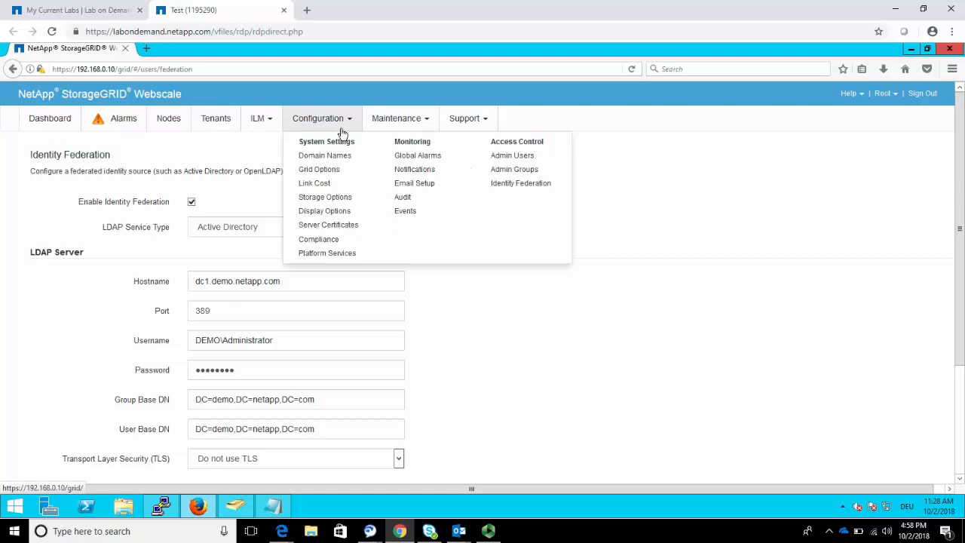
mouse_move(514, 183)
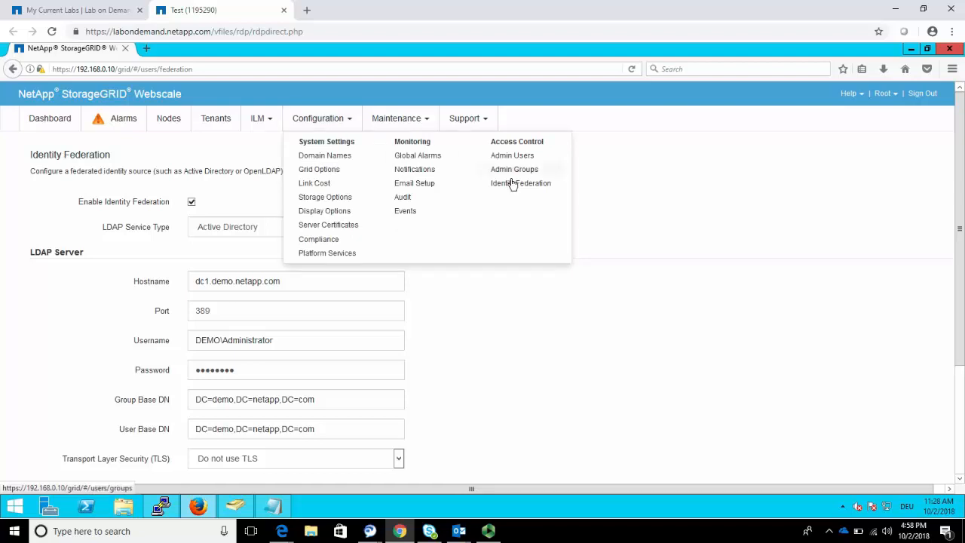
Step: Go to Access Control > Admin Groups
left_click(514, 169)
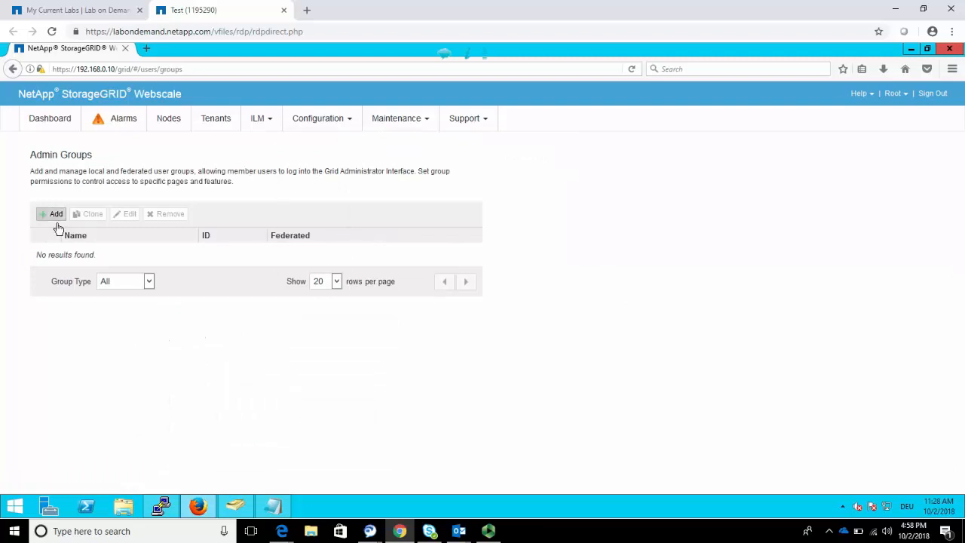
Step: Add a new admin group and choose the Federated type
left_click(52, 213)
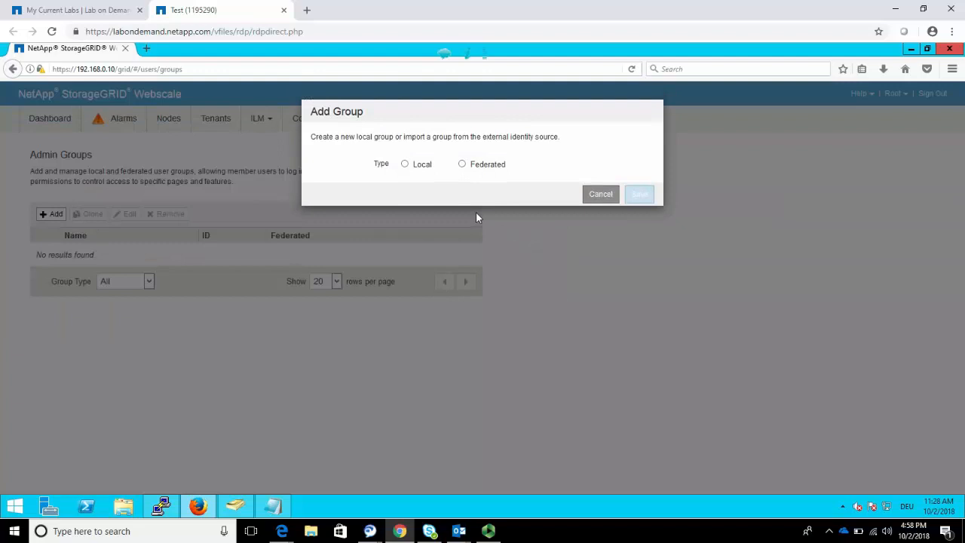
left_click(461, 164)
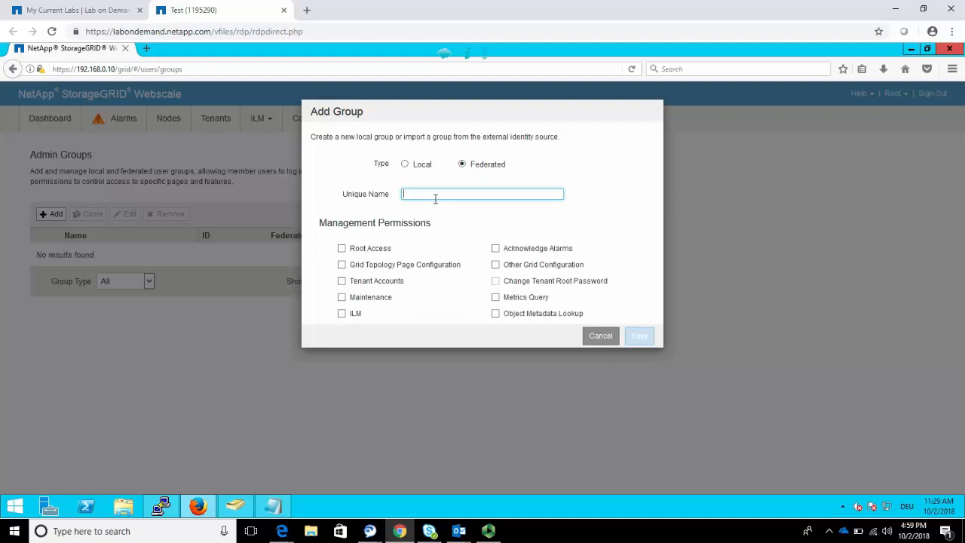
mouse_move(331, 314)
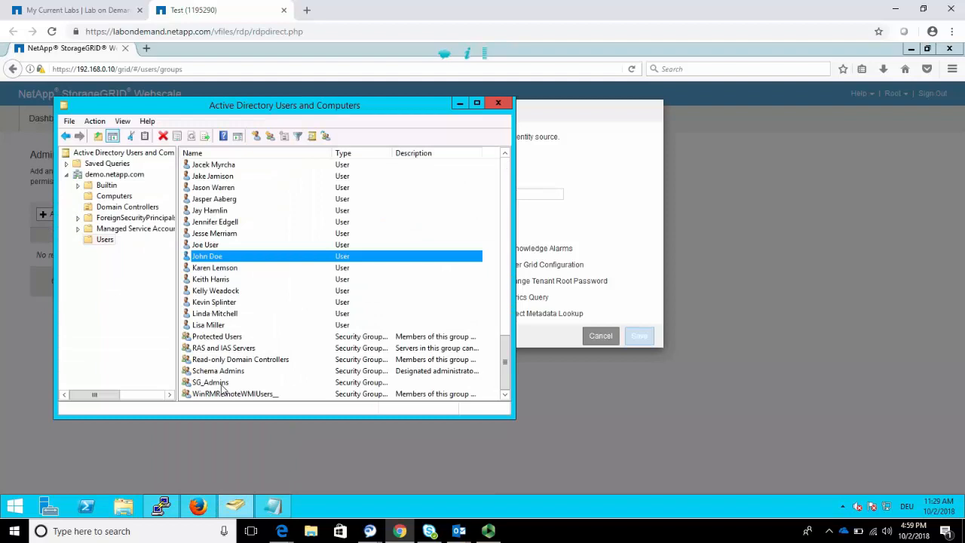
Step: Check the SG_Admins group in Active Directory Users, then minimize the window
left_click(212, 383)
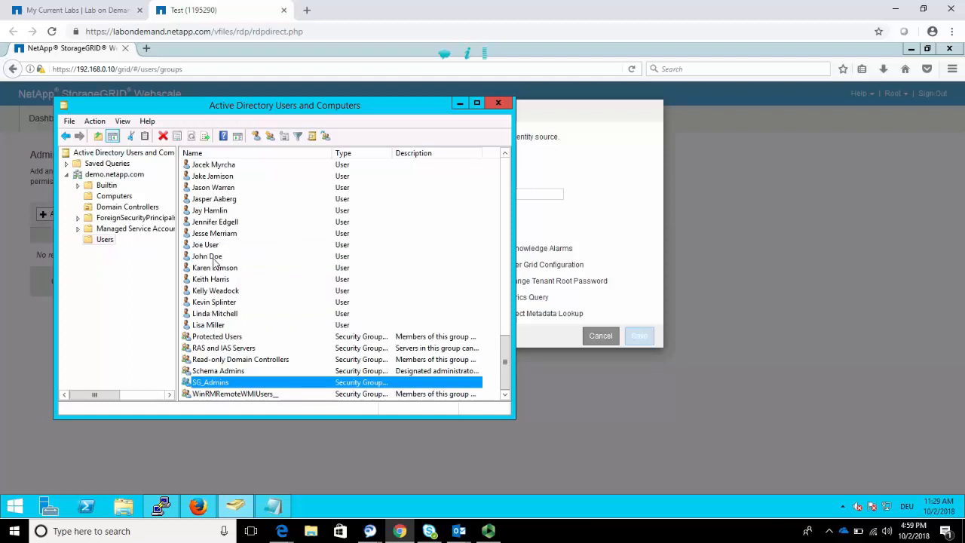
left_click(207, 256)
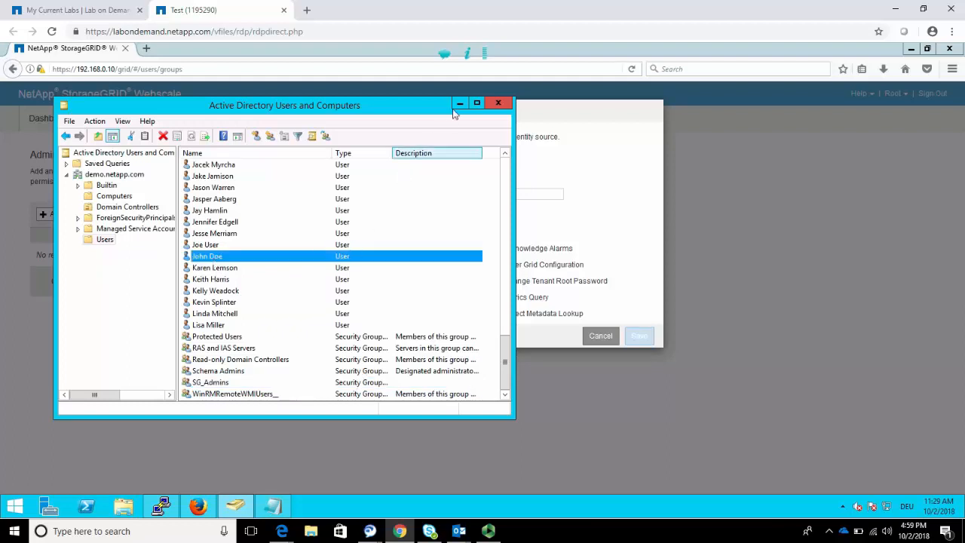
left_click(498, 102)
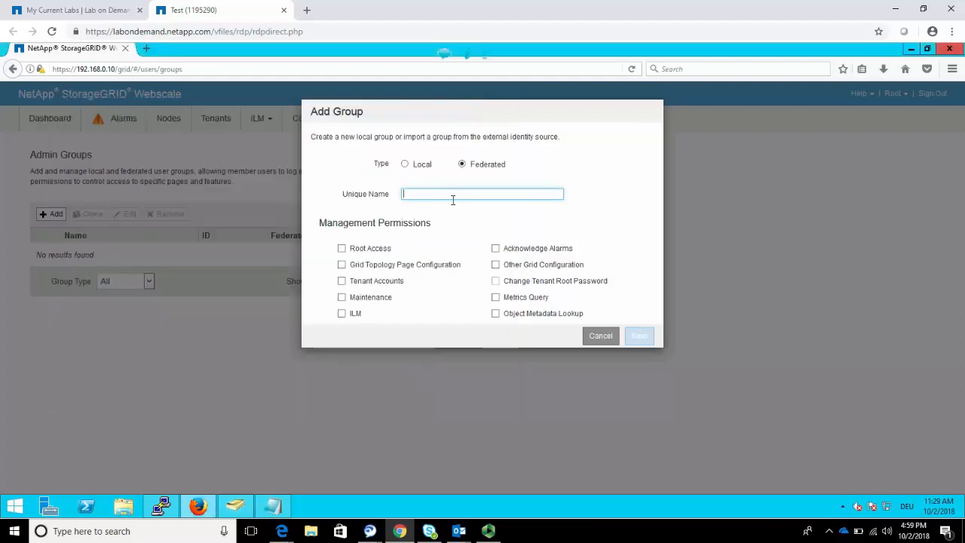
Step: Enter SG_Admins as the group's unique name
type("SG_Adm")
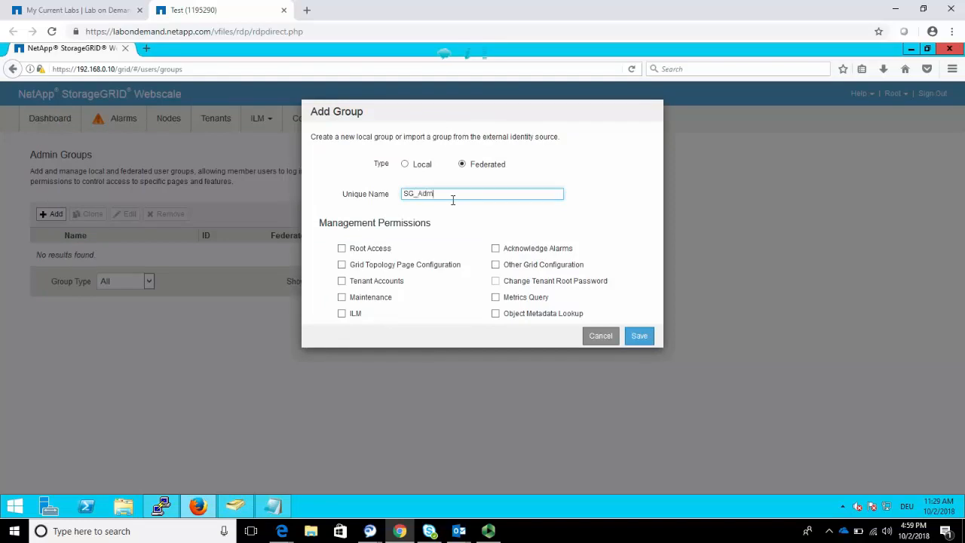
type("ins")
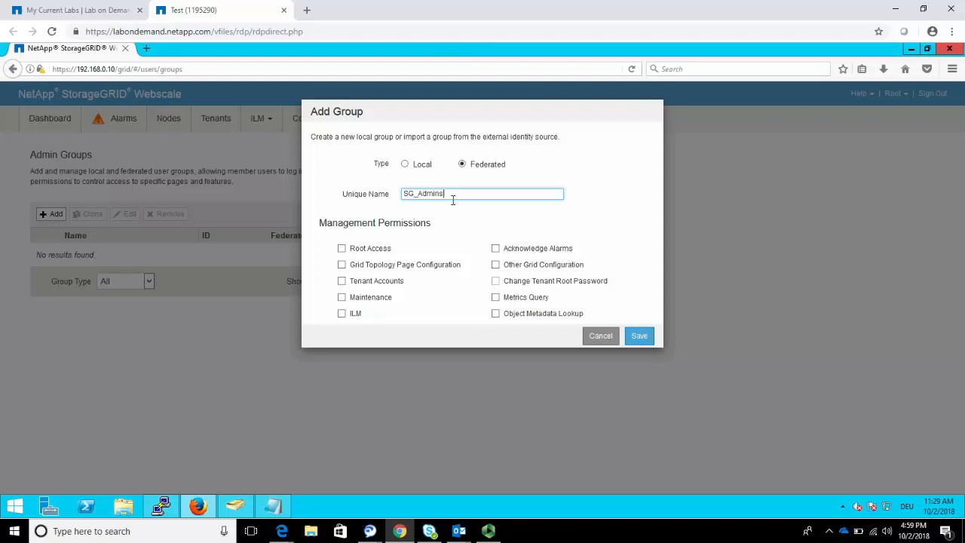
mouse_move(436, 244)
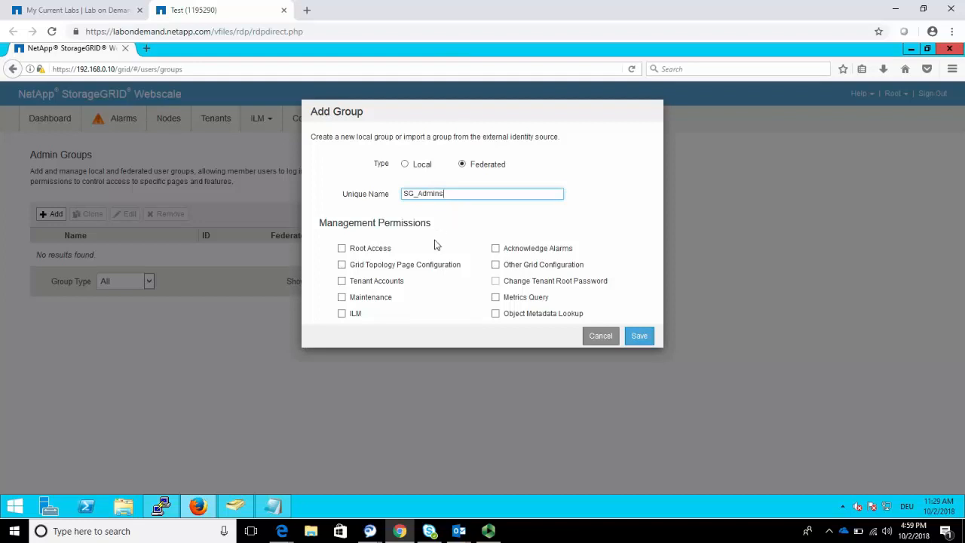
mouse_move(399, 281)
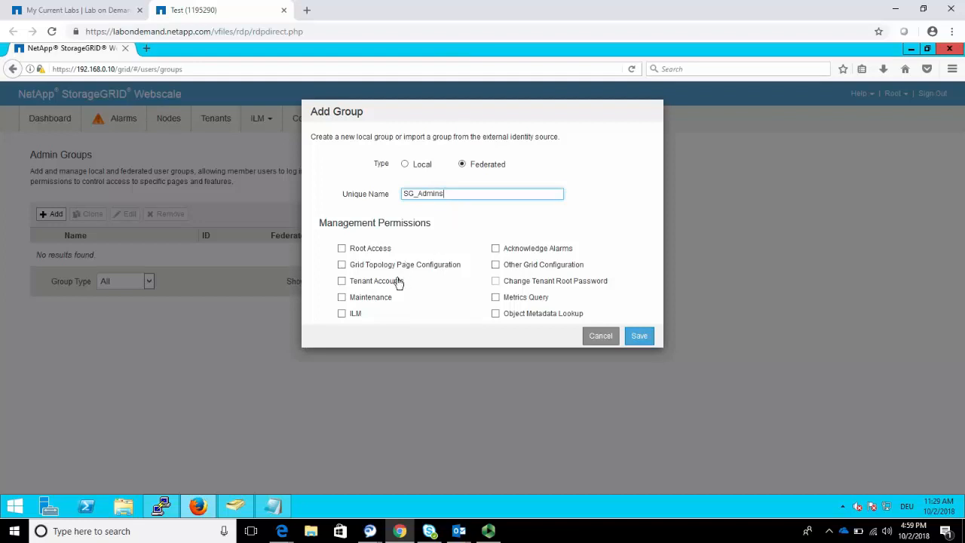
Step: Tick the SG_Admins management permissions, including ILM and Metrics Query, and save
left_click(341, 280)
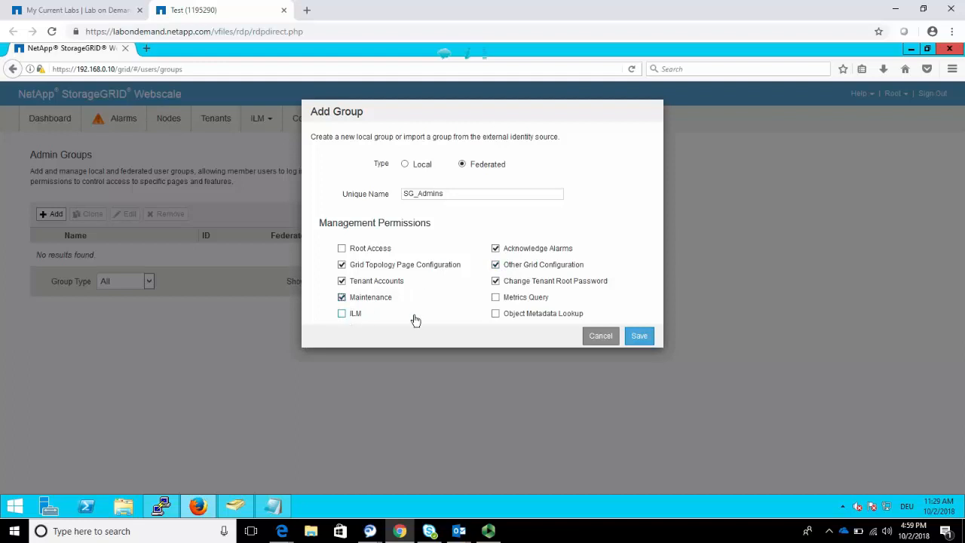
left_click(342, 313)
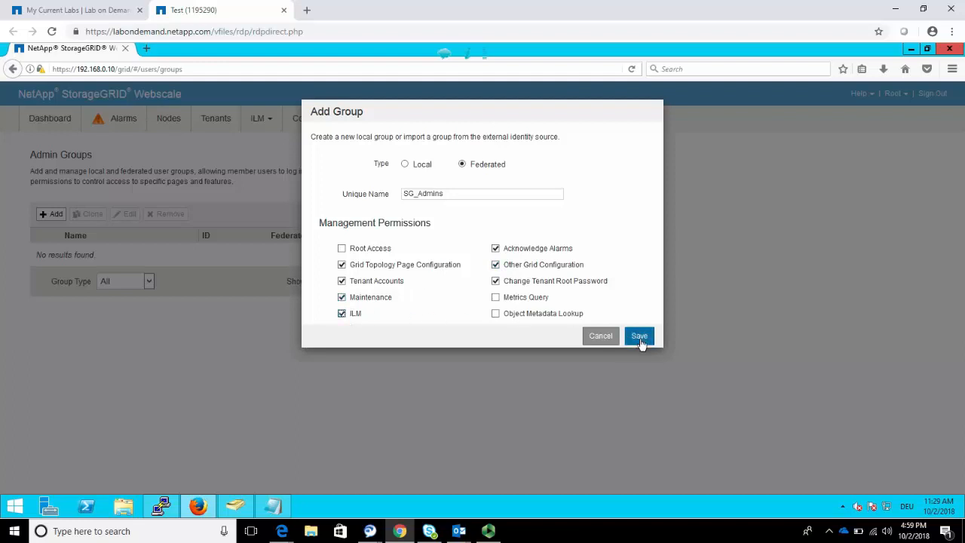
left_click(495, 297)
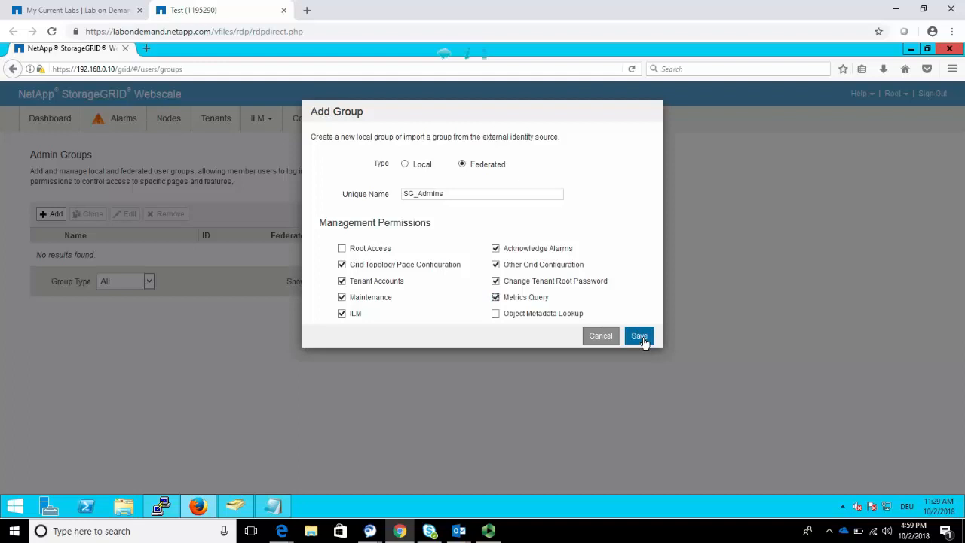
left_click(639, 336)
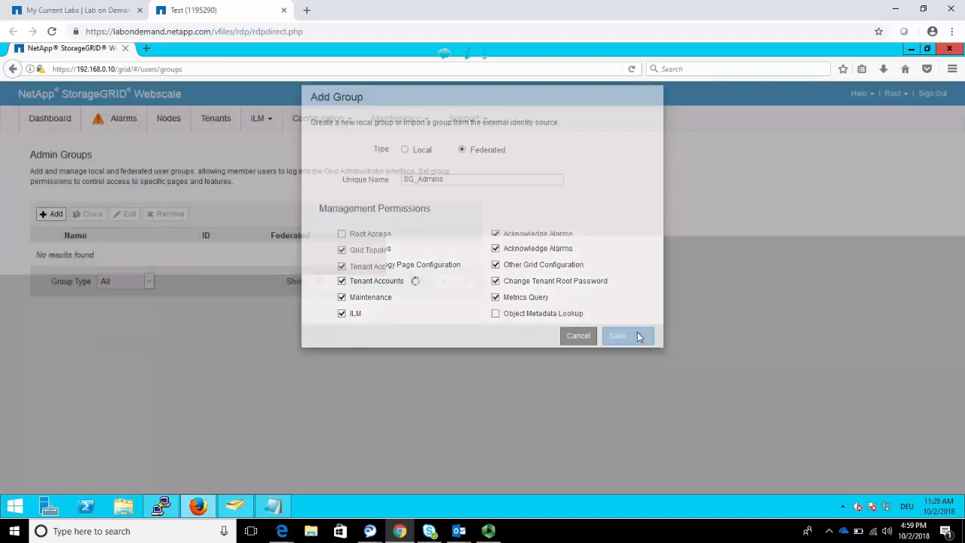
left_click(628, 336)
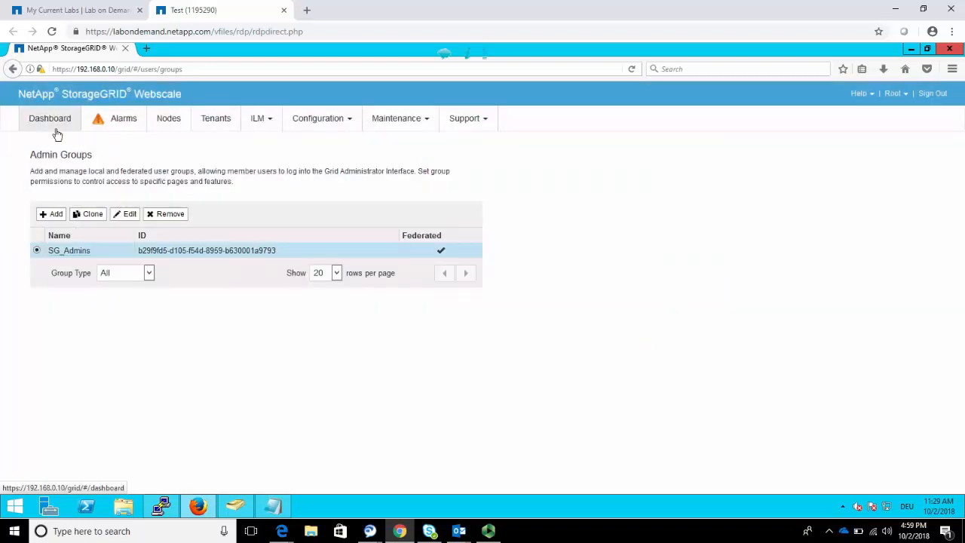
Step: View the dashboard, then sign out of Grid Manager to the login page
left_click(50, 119)
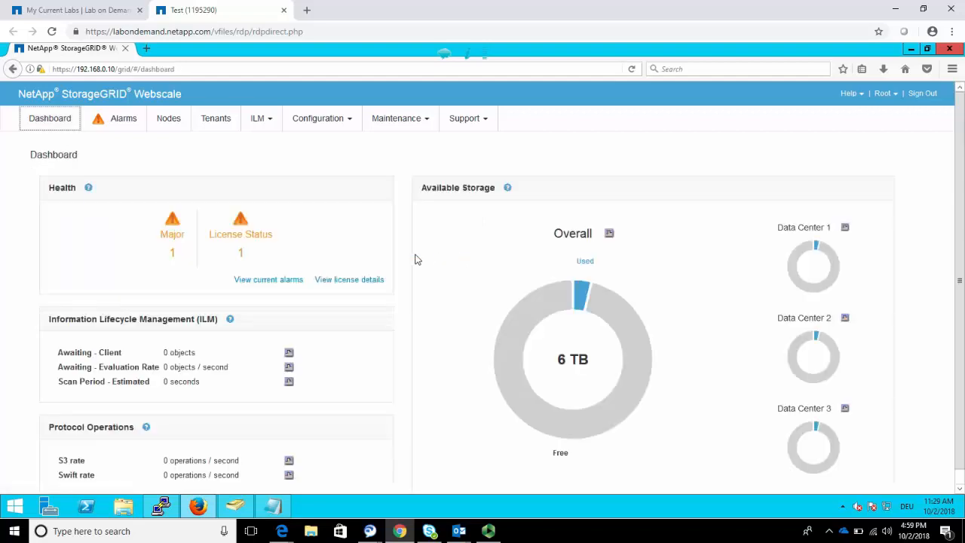
mouse_move(752, 210)
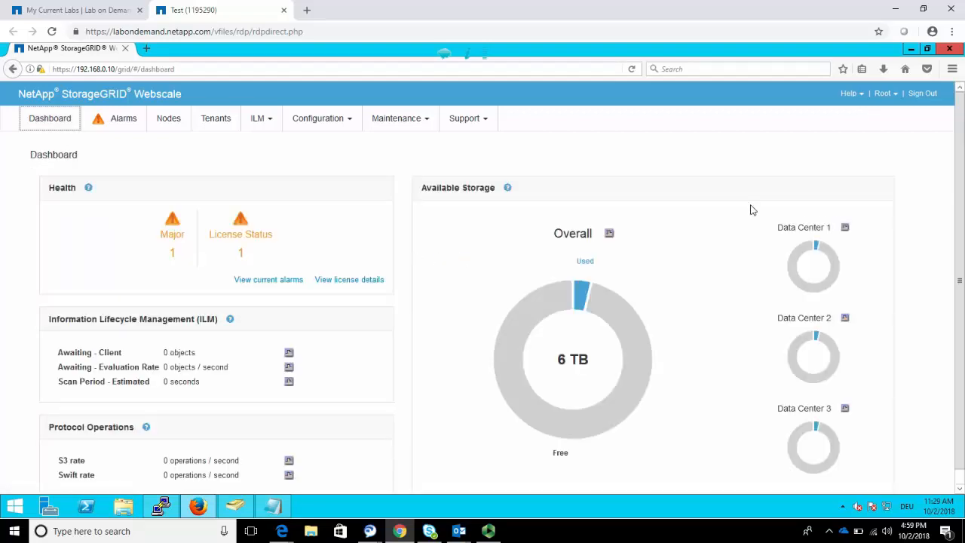
mouse_move(922, 92)
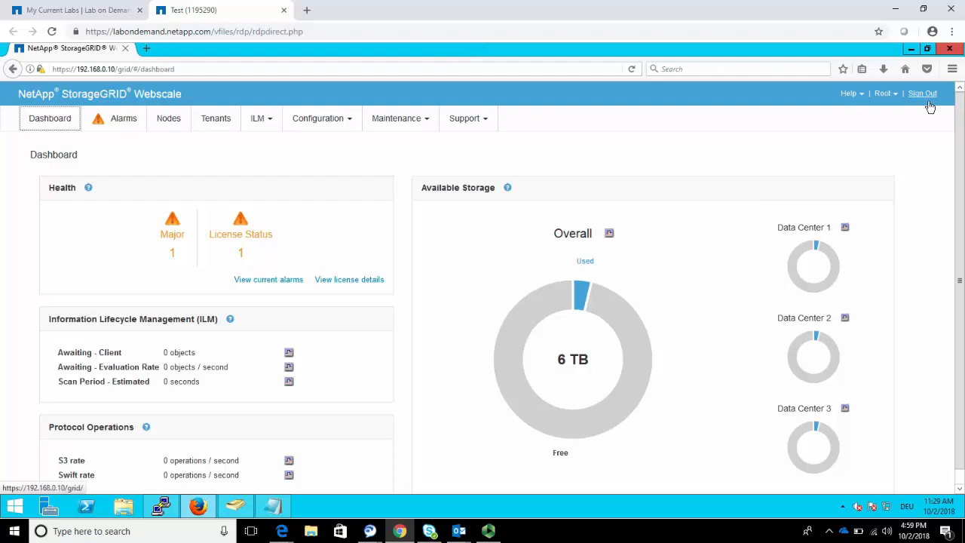
left_click(923, 93)
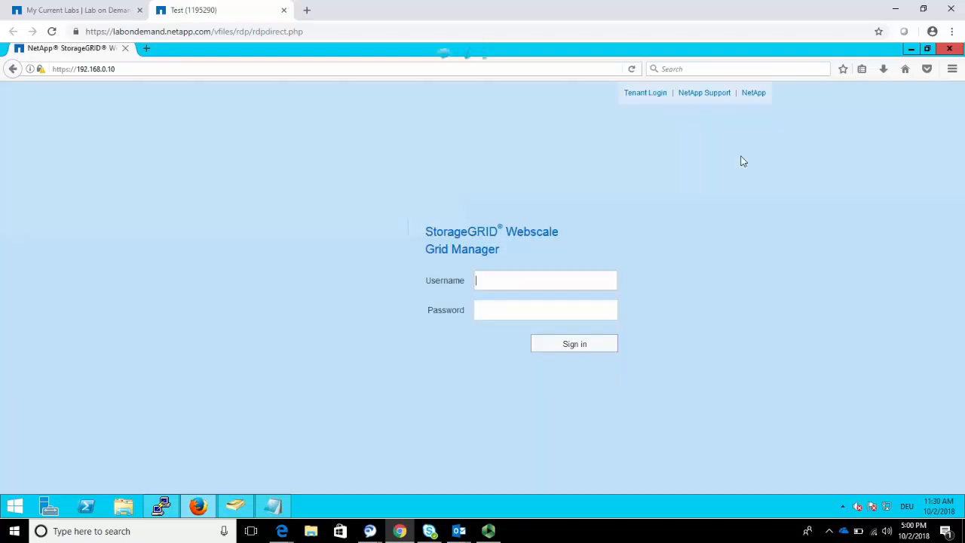
Step: Sign in as AD user John with his password to reach his limited dashboard
left_click(545, 280)
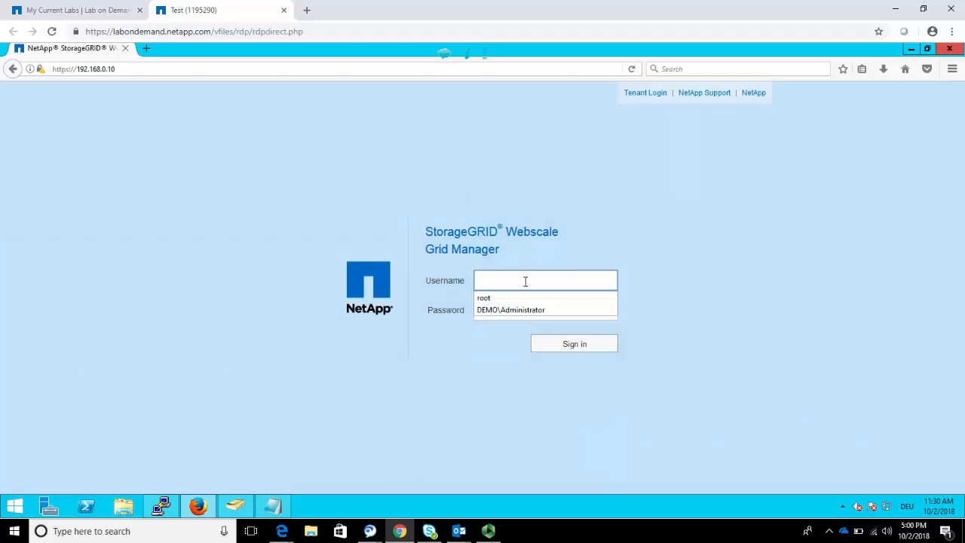
type("John")
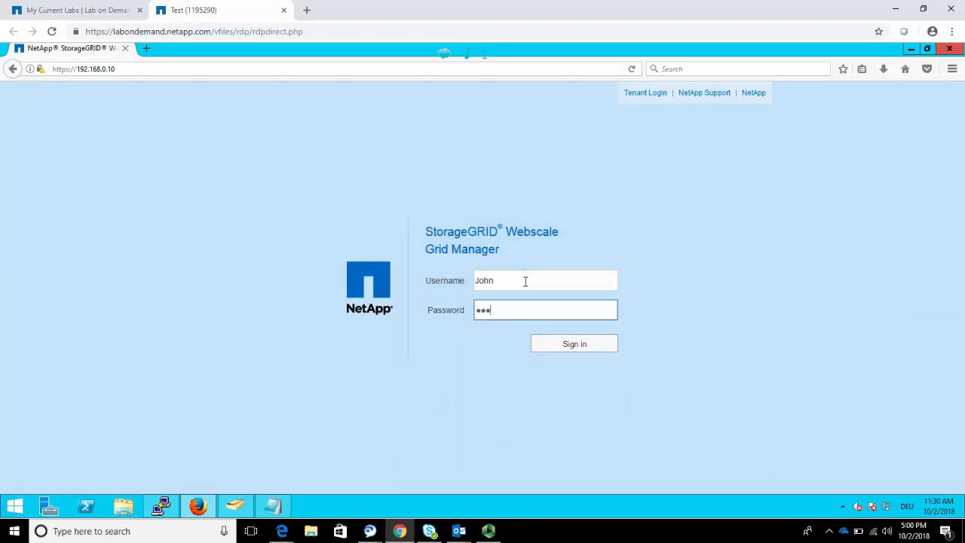
type("password")
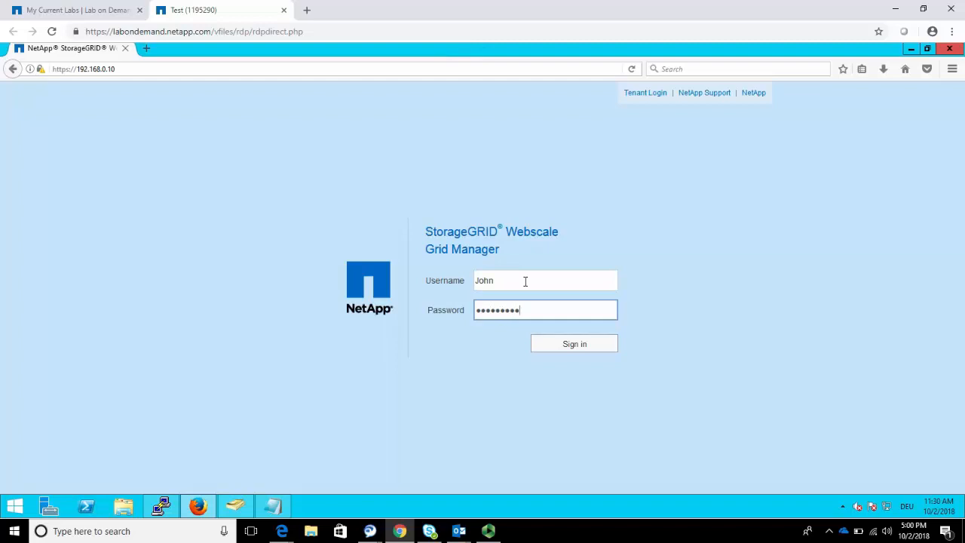
left_click(574, 344)
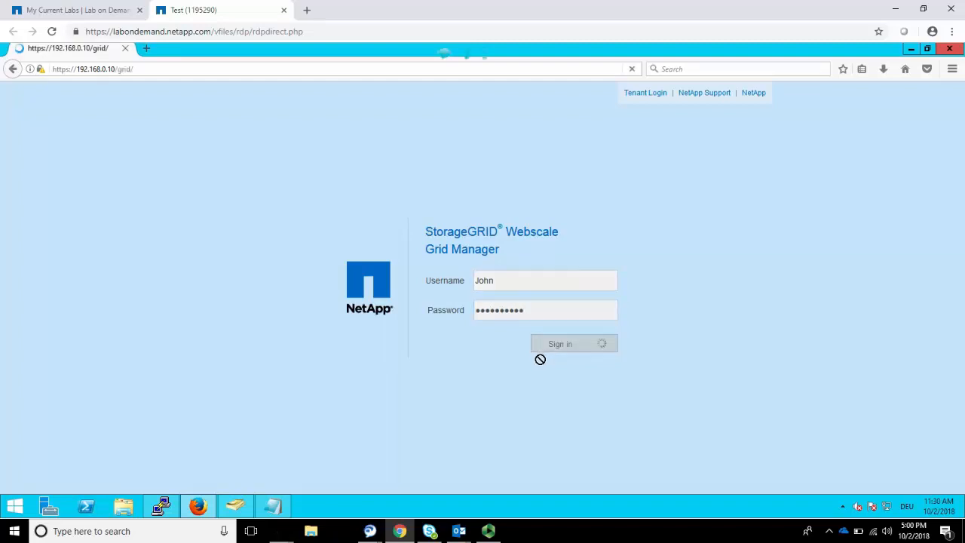
left_click(574, 343)
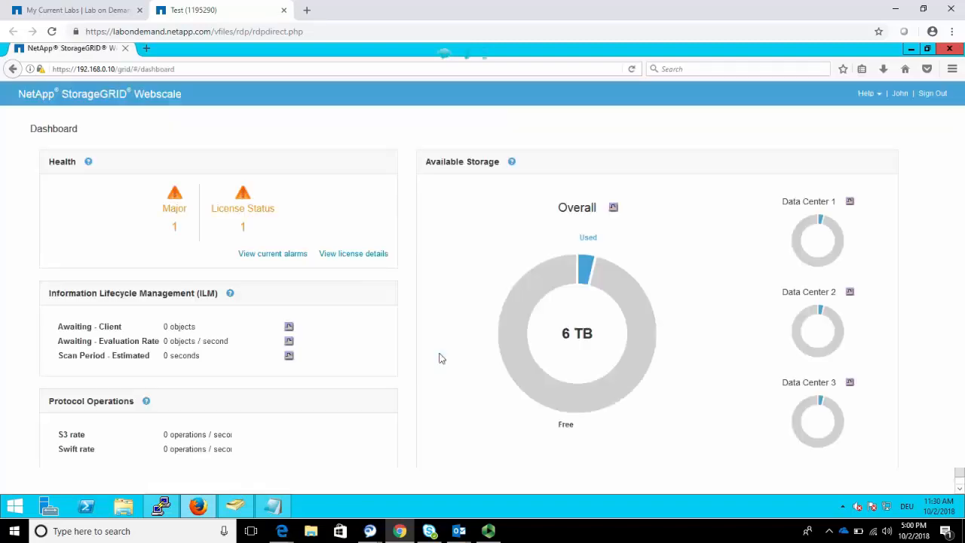